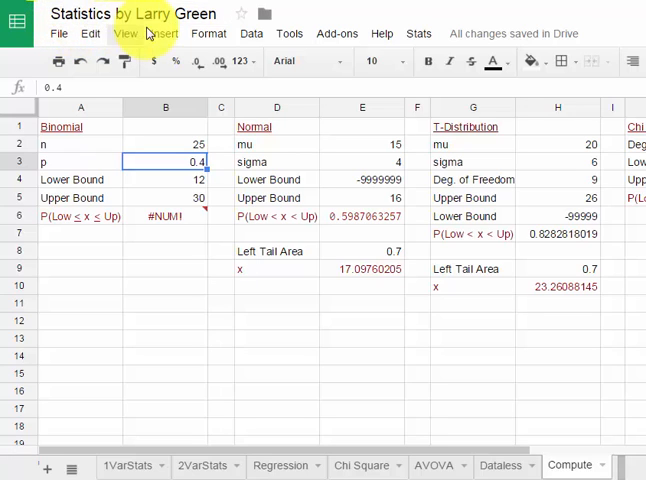
pyautogui.moveTo(152, 270)
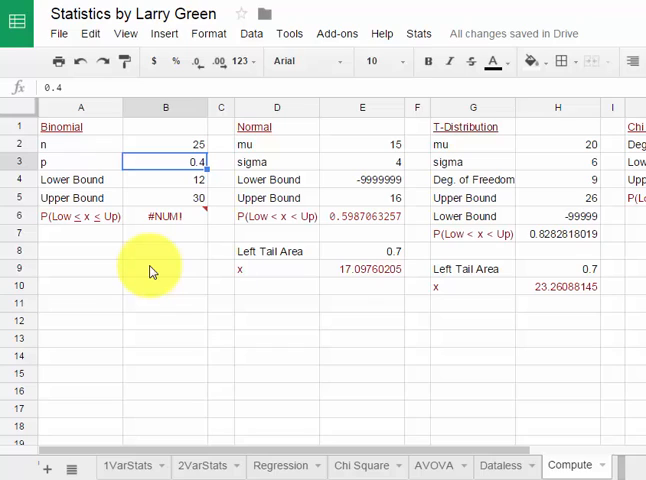
pyautogui.moveTo(340, 340)
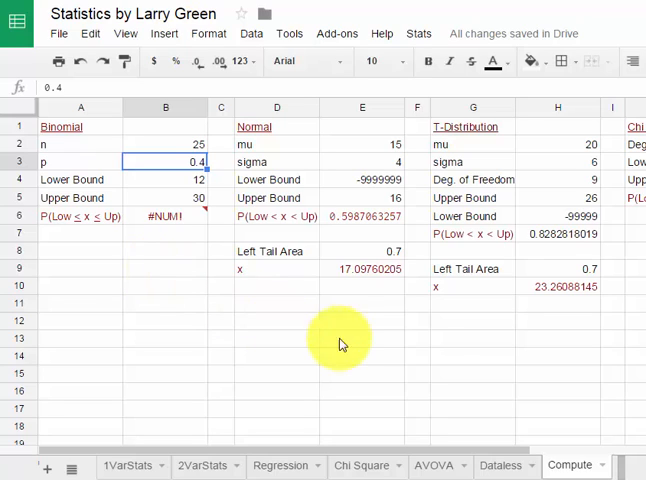
pyautogui.moveTo(518, 336)
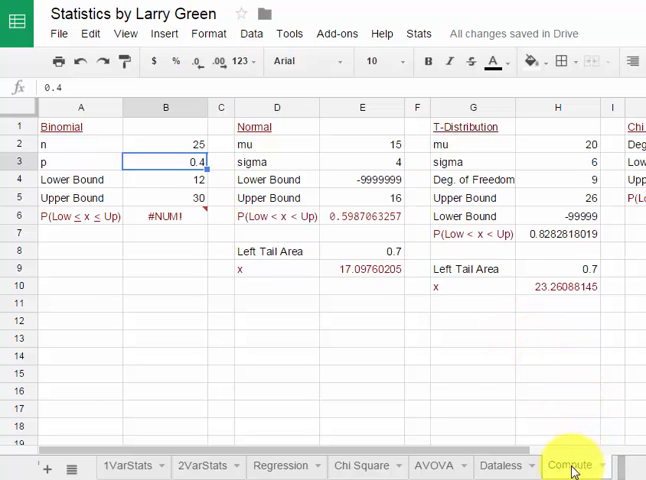
pyautogui.moveTo(195, 265)
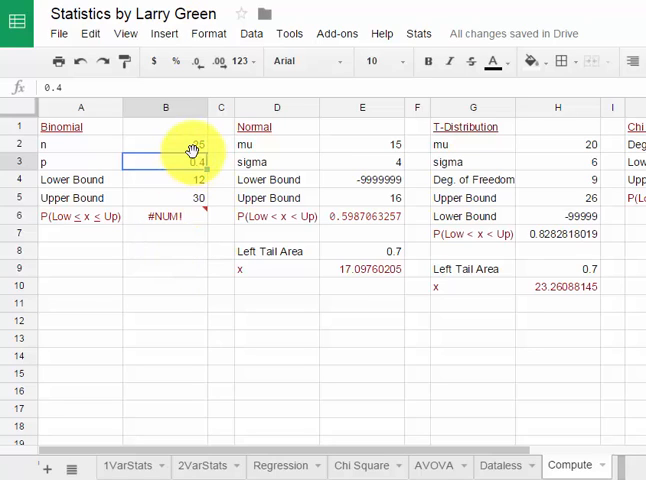
# Enter binomial n 20, p 0.6, lower bound 15 and upper bound 20 in column B.
pyautogui.click(165, 144)
pyautogui.write('2')
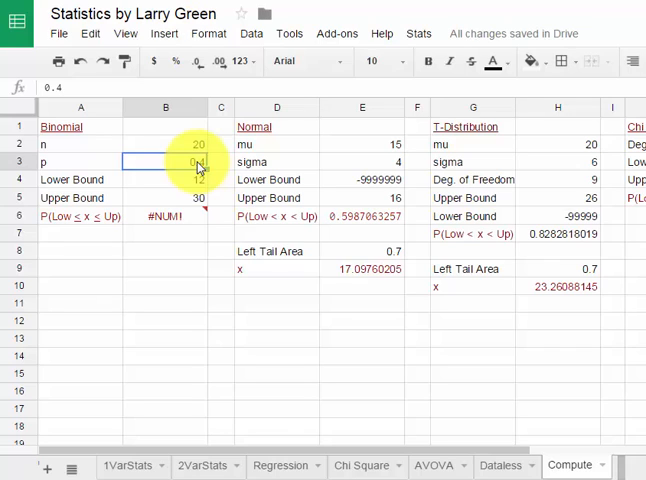
pyautogui.write('0.6')
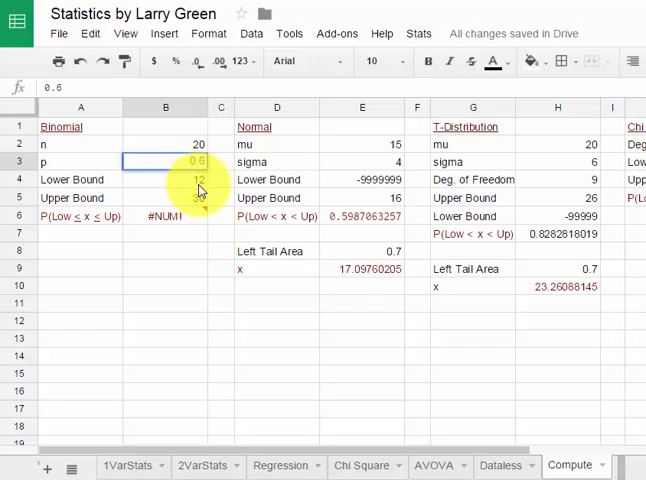
pyautogui.click(165, 179)
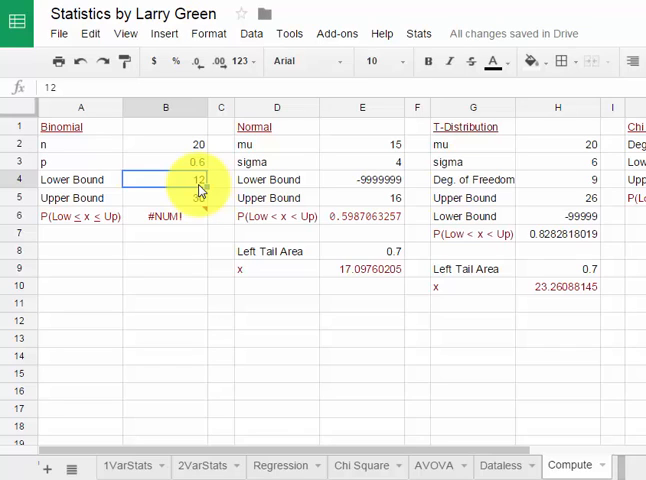
pyautogui.write('15')
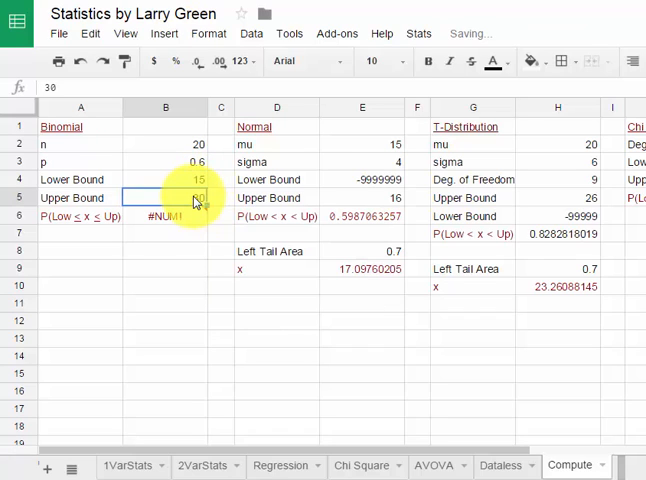
pyautogui.write('2')
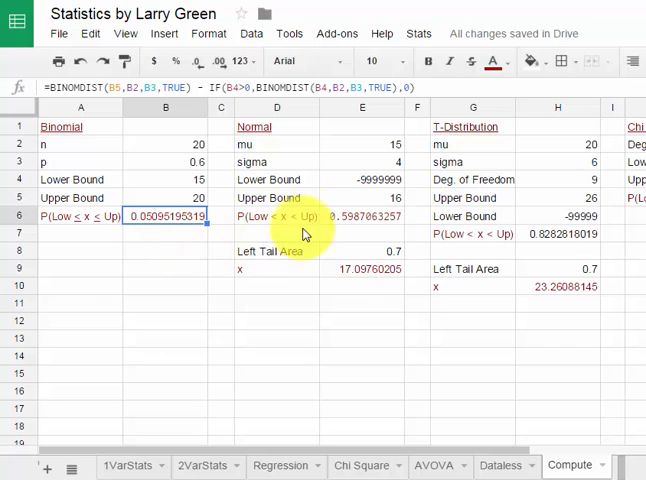
pyautogui.moveTo(290, 161)
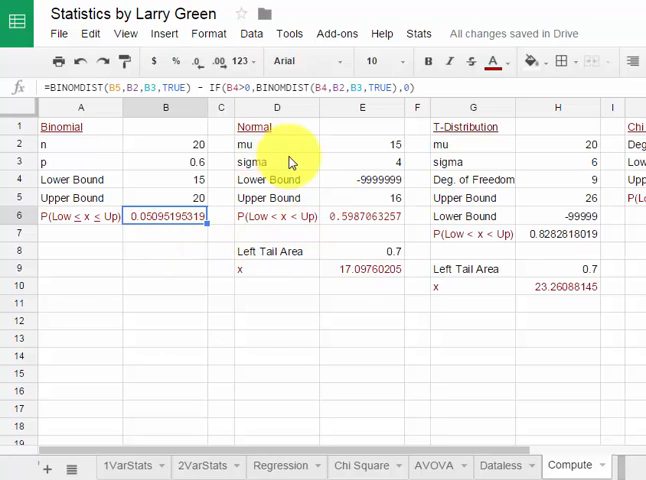
pyautogui.moveTo(393, 152)
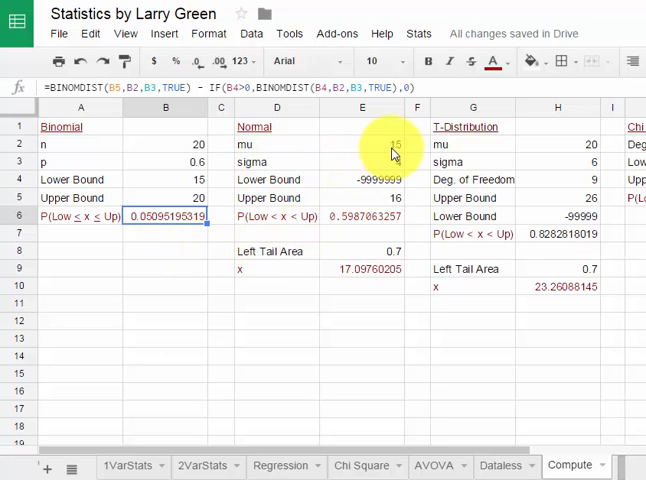
# Enter normal mu 12, sigma 3.5, lower bound 10 and upper bound 15 in column E.
pyautogui.click(362, 144)
pyautogui.write('3')
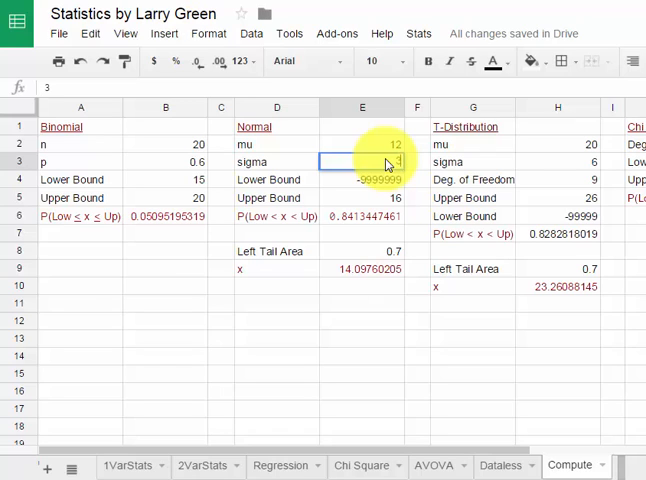
pyautogui.write('.5')
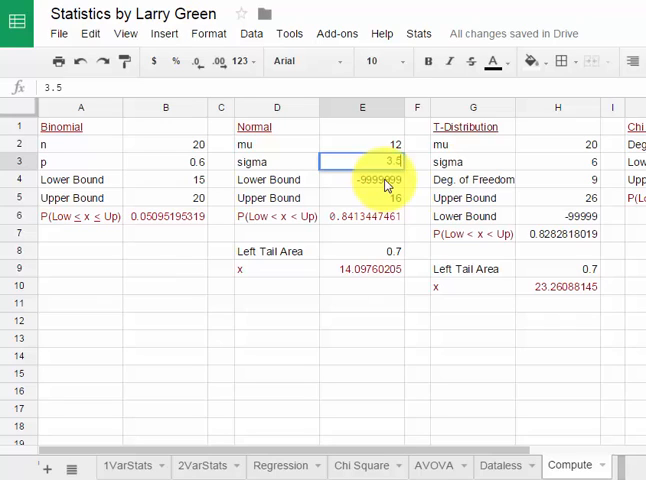
pyautogui.click(362, 179)
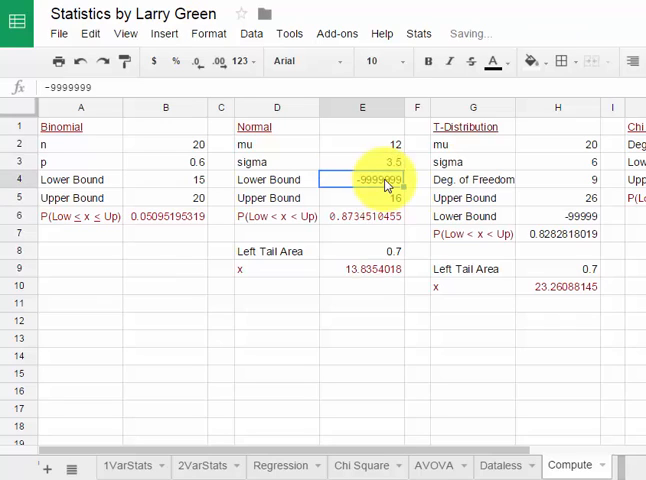
pyautogui.write('10')
pyautogui.click(362, 197)
pyautogui.write('15')
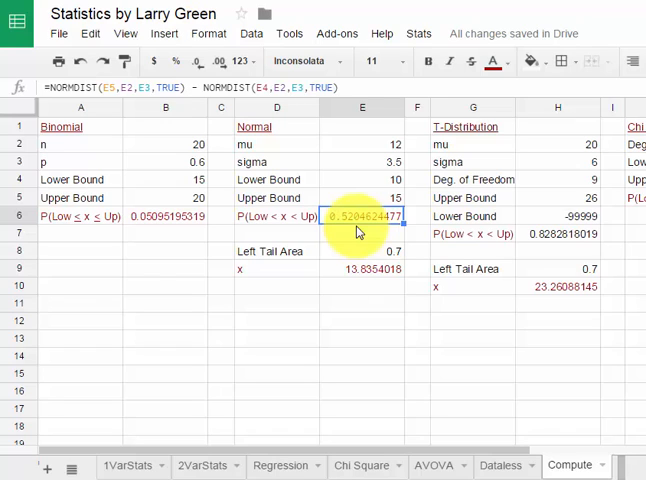
# Set the normal upper bound E5 to 11 and lower bound E4 to -999999.
pyautogui.click(362, 179)
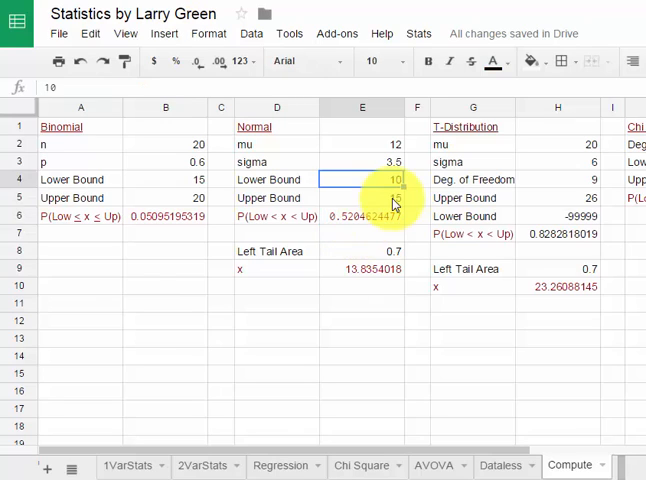
pyautogui.click(362, 197)
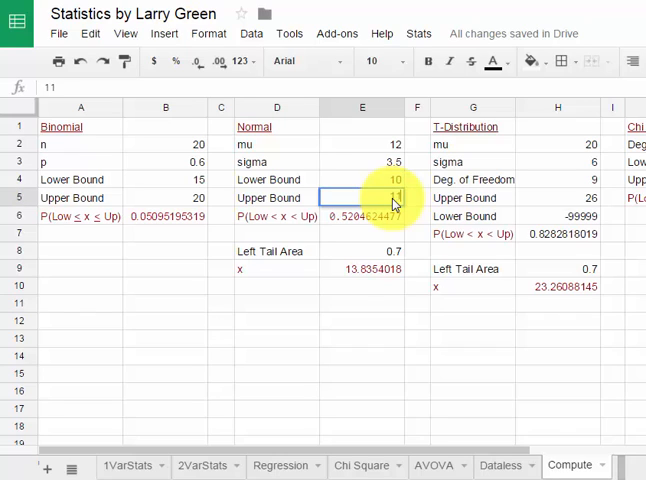
pyautogui.click(362, 179)
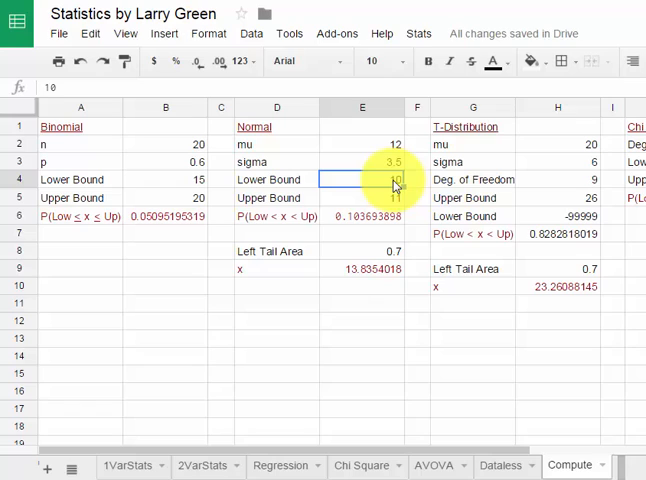
pyautogui.write('-999999')
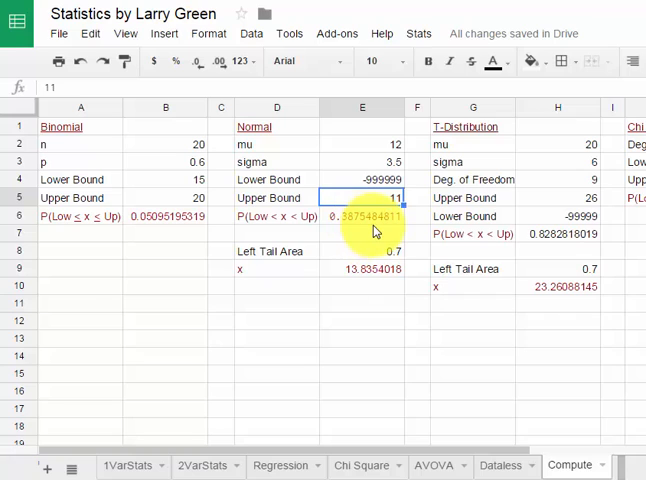
pyautogui.moveTo(400, 190)
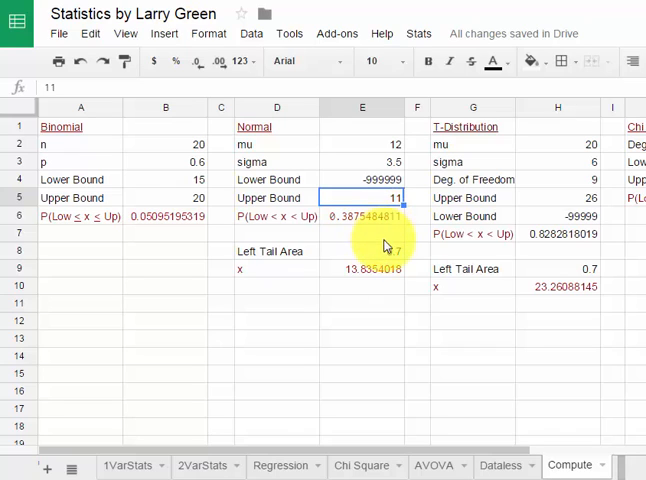
# Enter 0.1, then 0.9, as the normal Left Tail Area in E8.
pyautogui.click(362, 251)
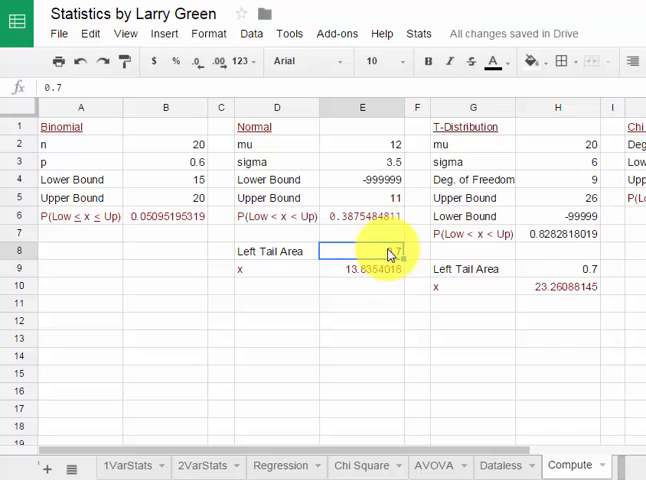
pyautogui.write('0.1')
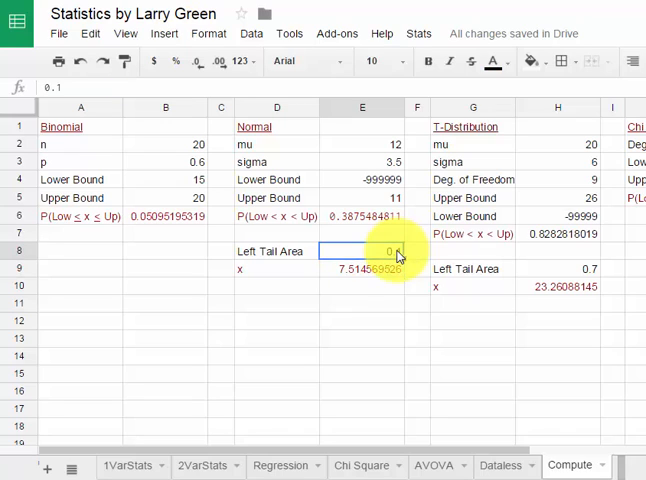
pyautogui.write('.9')
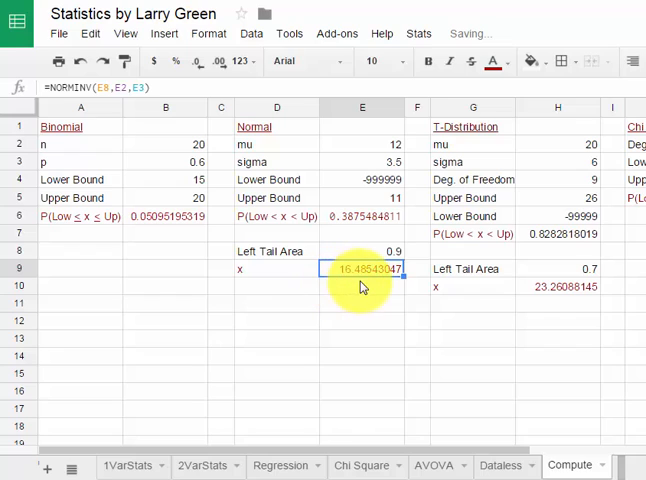
pyautogui.moveTo(505, 293)
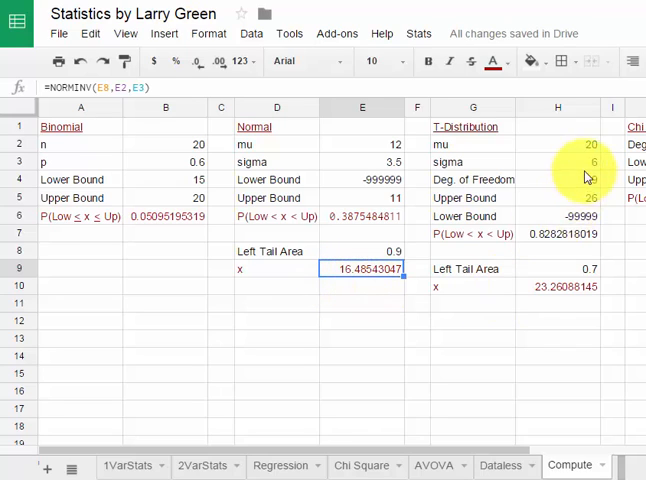
# Enter t-distribution mu 10, sigma 3, 14 degrees of freedom, bounds 6 to 999999.
pyautogui.click(557, 144)
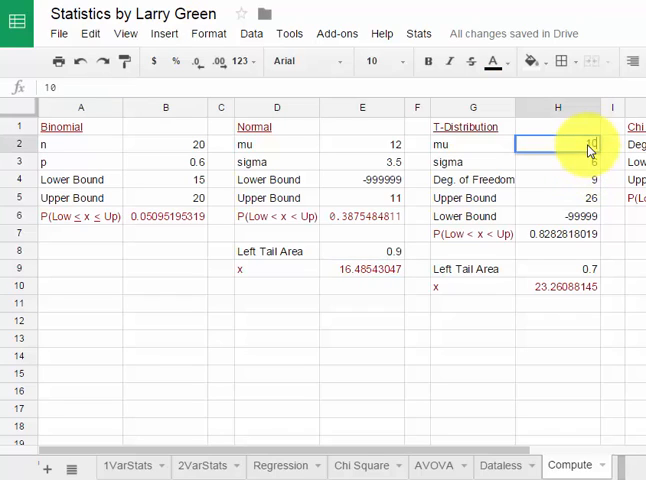
pyautogui.write('6')
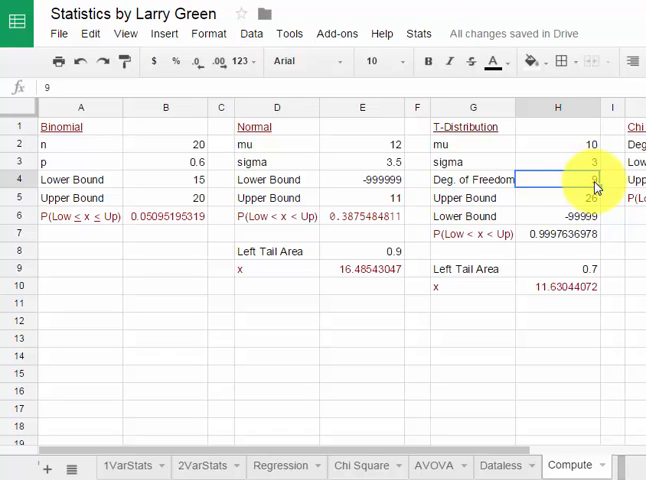
pyautogui.write('14')
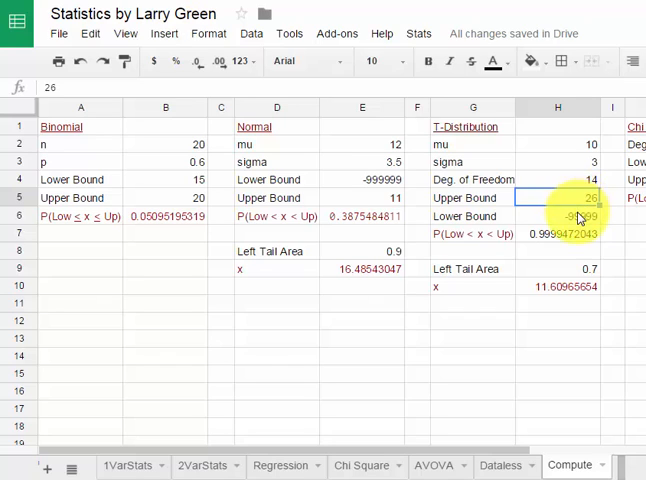
pyautogui.click(557, 216)
pyautogui.write('6')
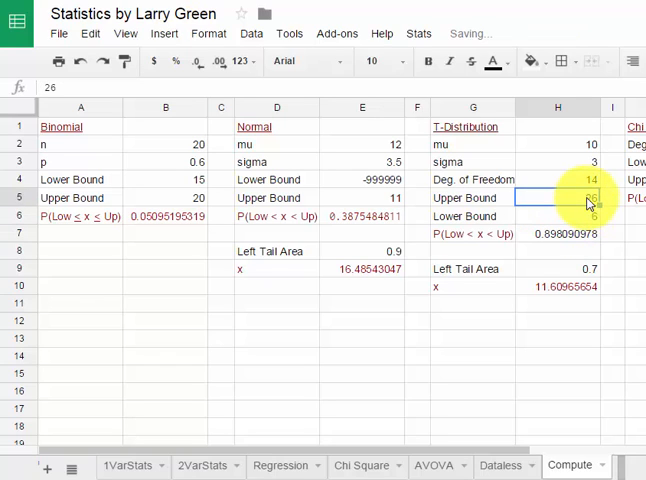
pyautogui.write('999999')
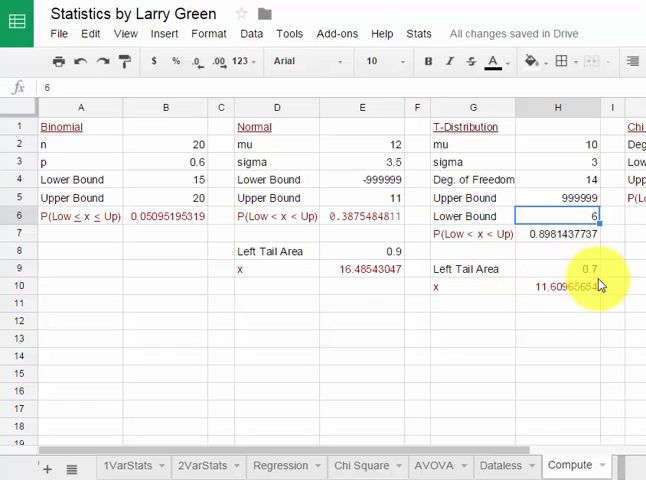
pyautogui.moveTo(585, 283)
pyautogui.write('0.9')
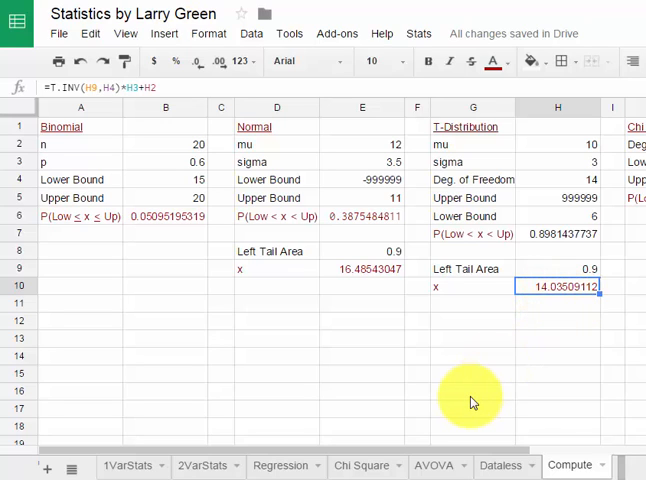
pyautogui.moveTo(330, 455)
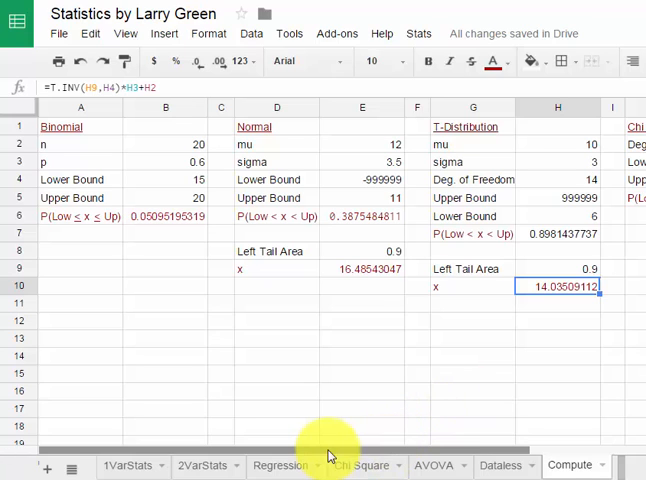
# Enter chi-square degrees of freedom 10, lower bound 1.3 and upper bound 99999999.
pyautogui.hscroll(3)
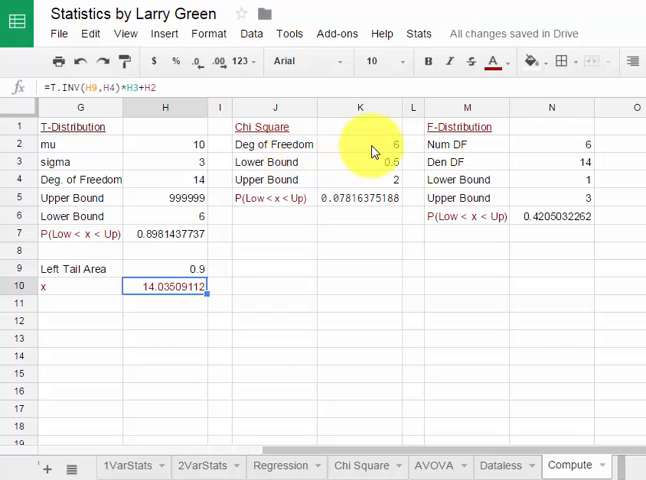
pyautogui.click(360, 144)
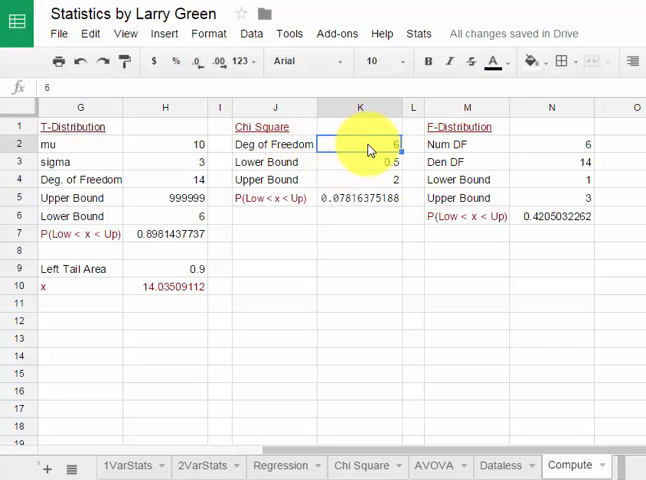
pyautogui.write('10')
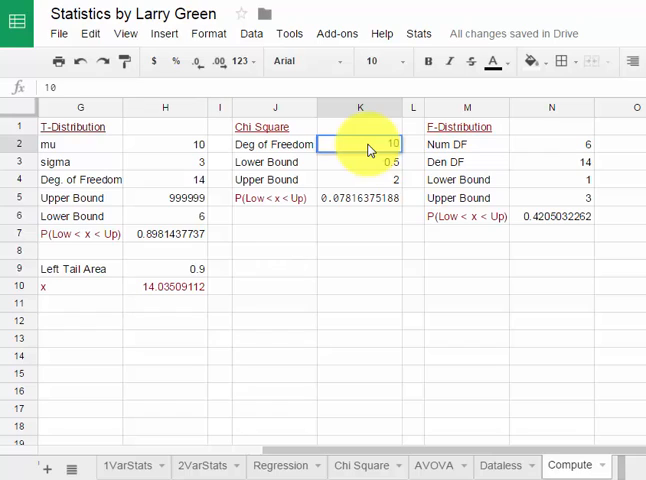
pyautogui.click(360, 162)
pyautogui.write('1')
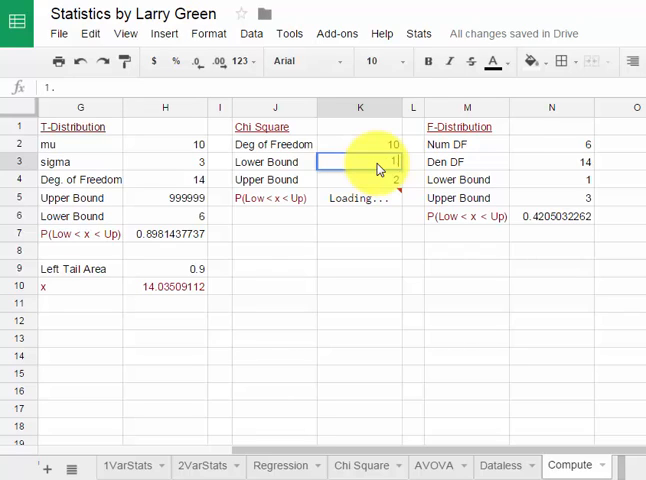
pyautogui.write('3')
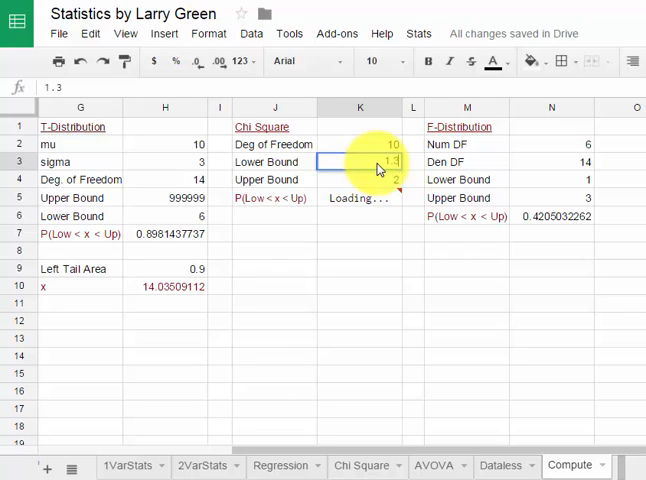
pyautogui.click(360, 179)
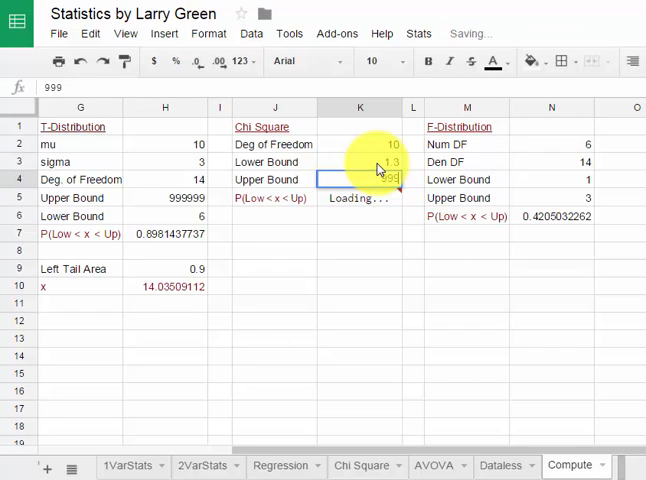
pyautogui.write('99999999')
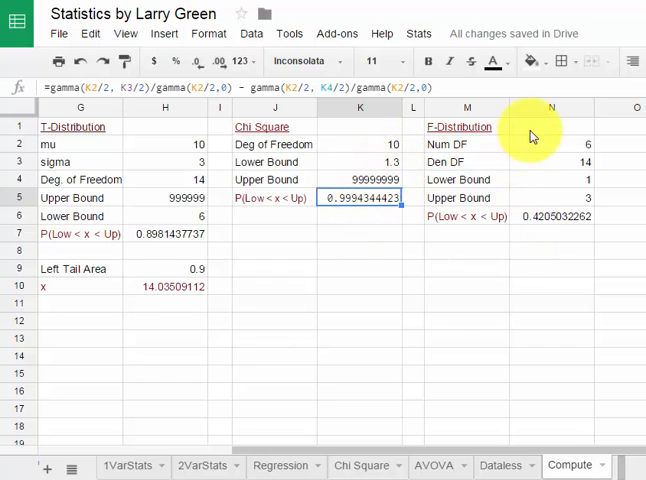
pyautogui.moveTo(556, 148)
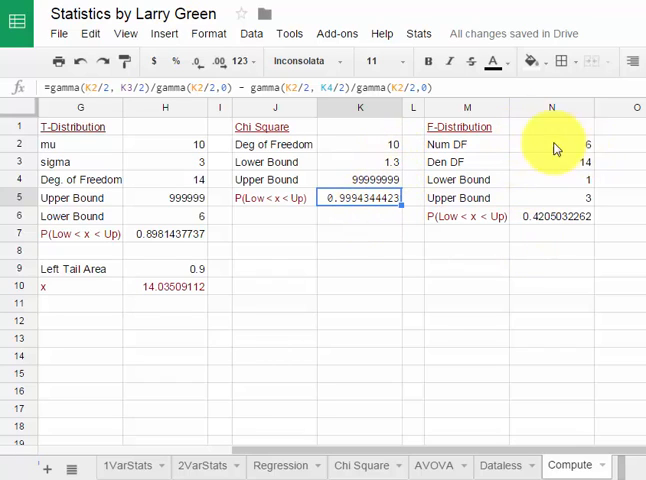
pyautogui.moveTo(437, 170)
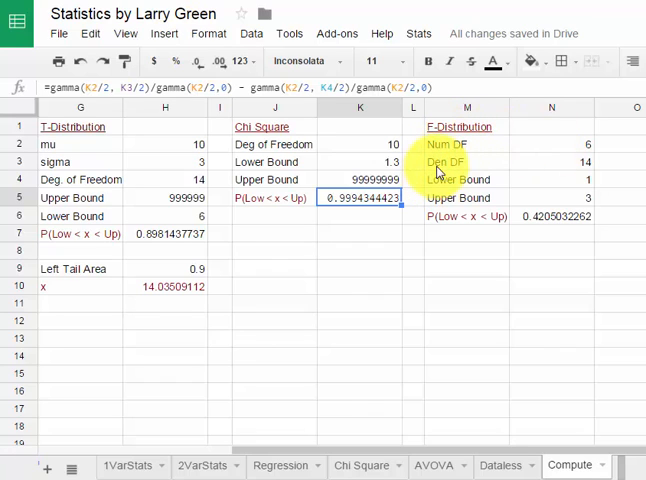
pyautogui.moveTo(460, 180)
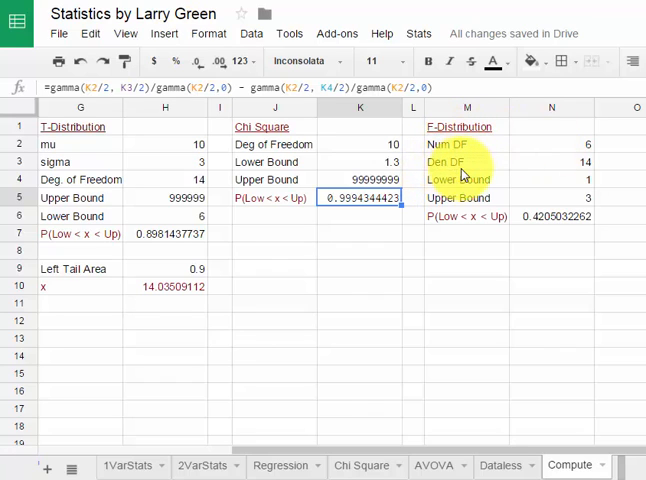
# Select cell N2 to start entering the F-distribution numerator DF.
pyautogui.click(551, 144)
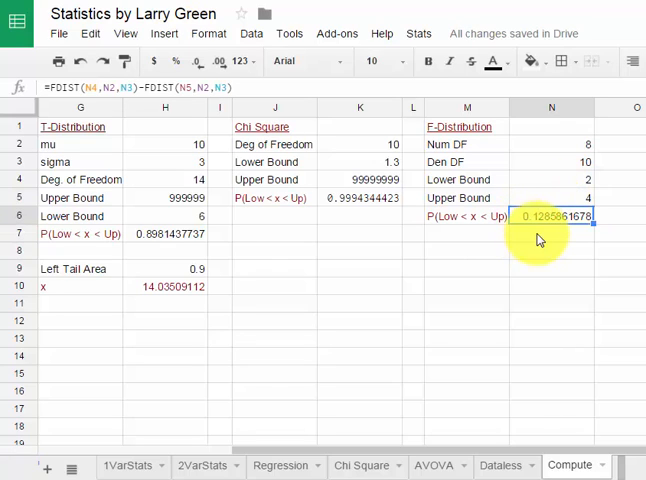
pyautogui.moveTo(550, 222)
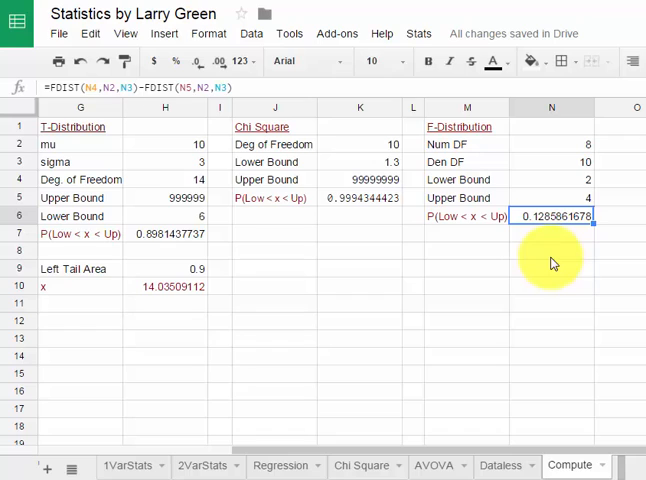
pyautogui.moveTo(489, 258)
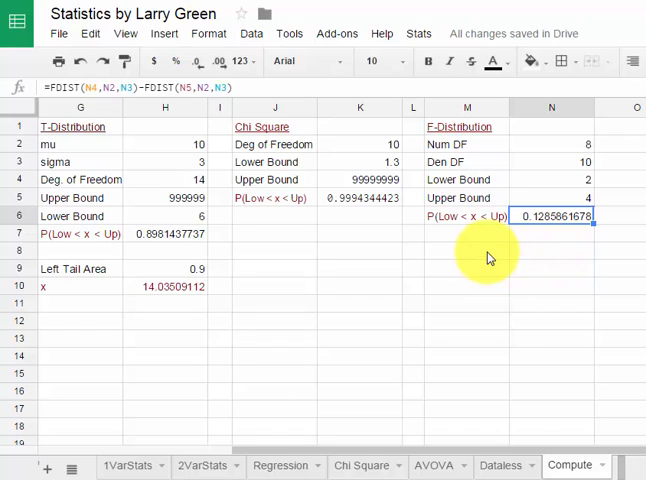
pyautogui.moveTo(462, 256)
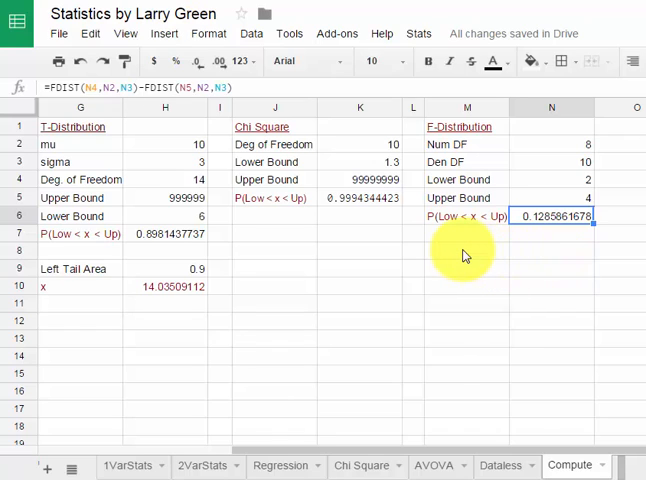